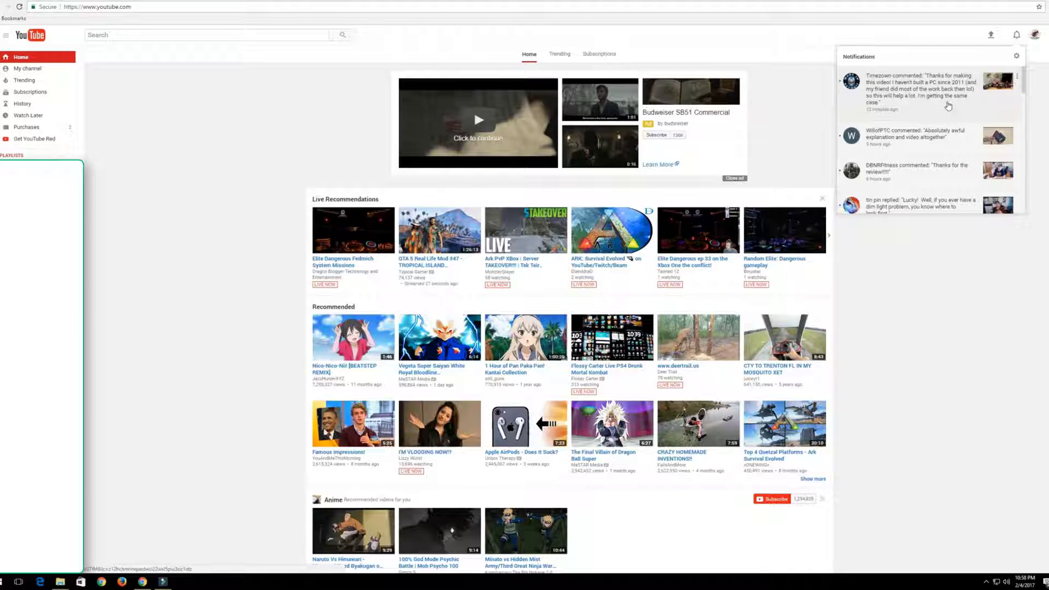
{"action": "mouse_move", "coordinate": [948, 90]}
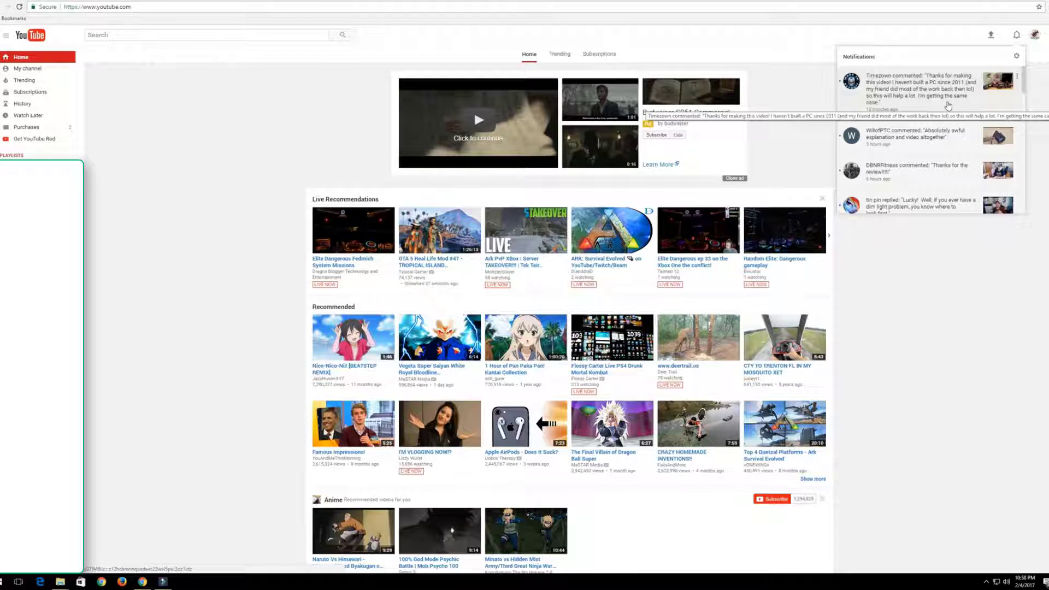
Step: Open the video from the 'Thanks for making this video!' comment notification
{"action": "left_click", "coordinate": [936, 91]}
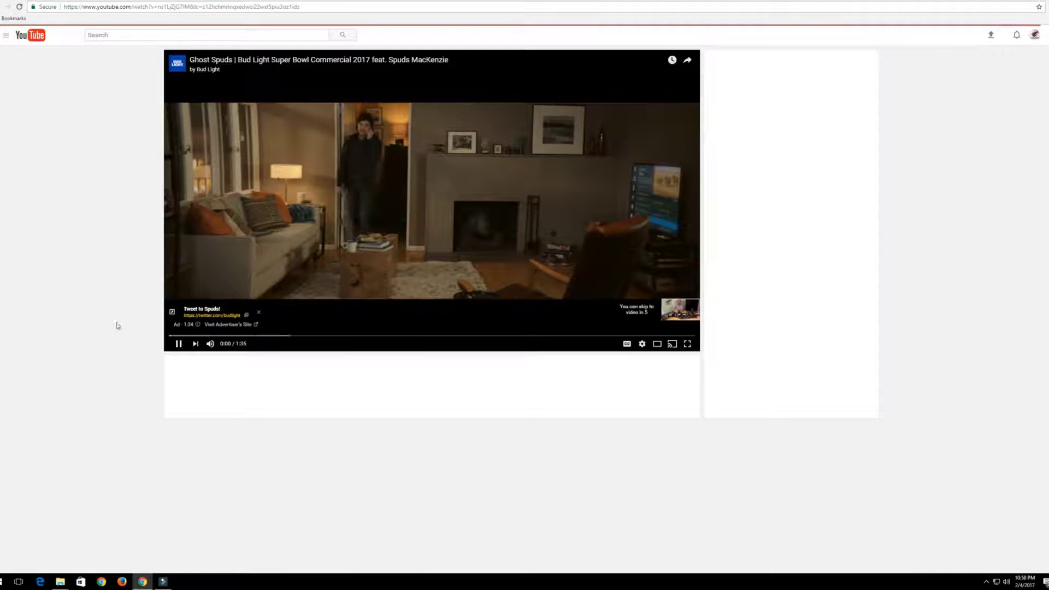
Step: Draft the reply 'Sounds great, glad I could help' under the viewer's highlighted comment
{"action": "scroll", "scroll_direction": "down", "scroll_amount": 3}
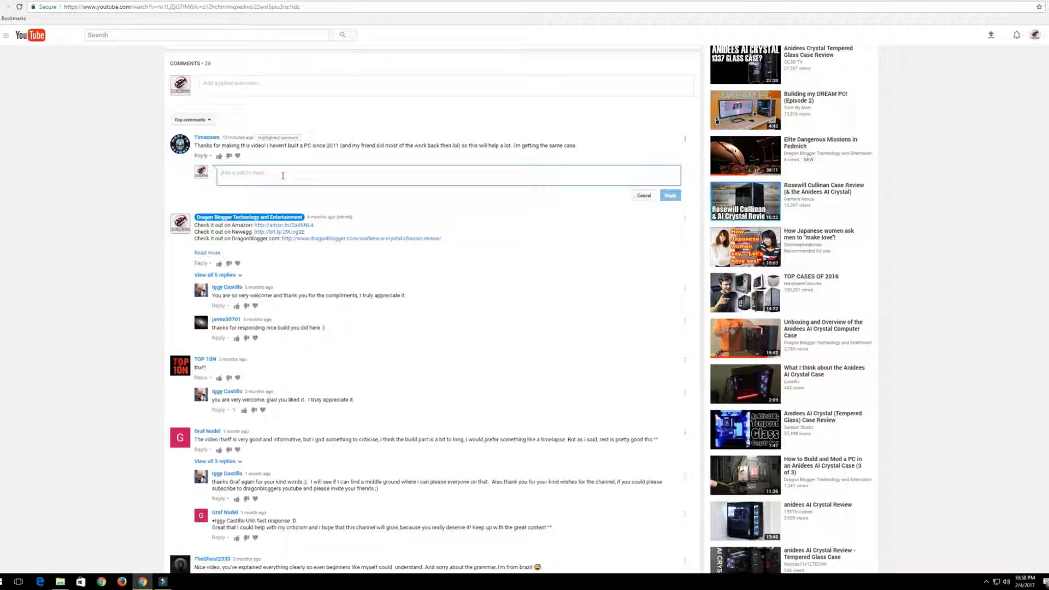
{"action": "type", "text": "Sounds great, glad I"}
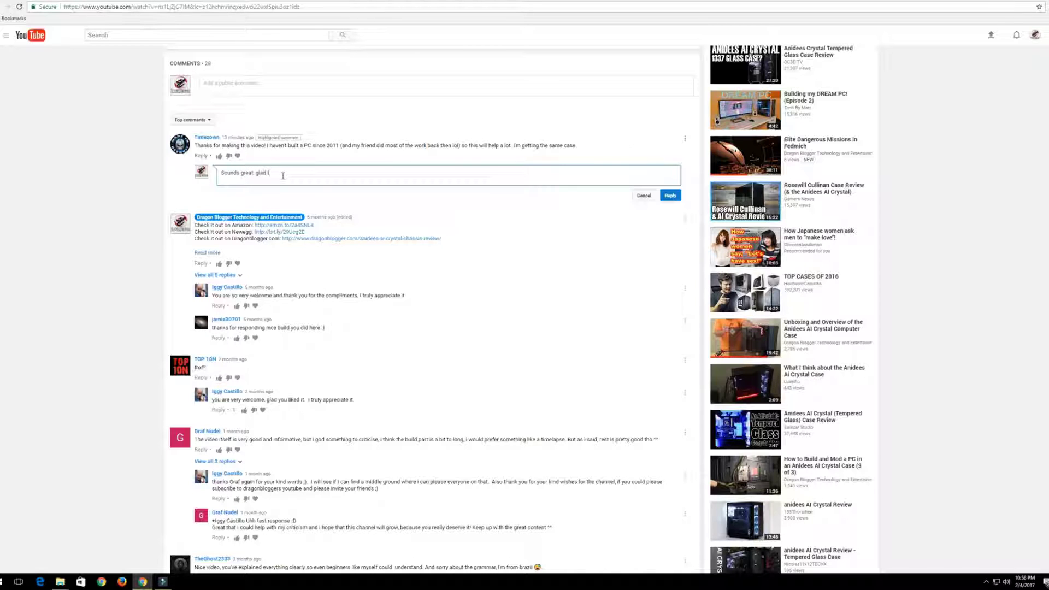
{"action": "type", "text": "could help"}
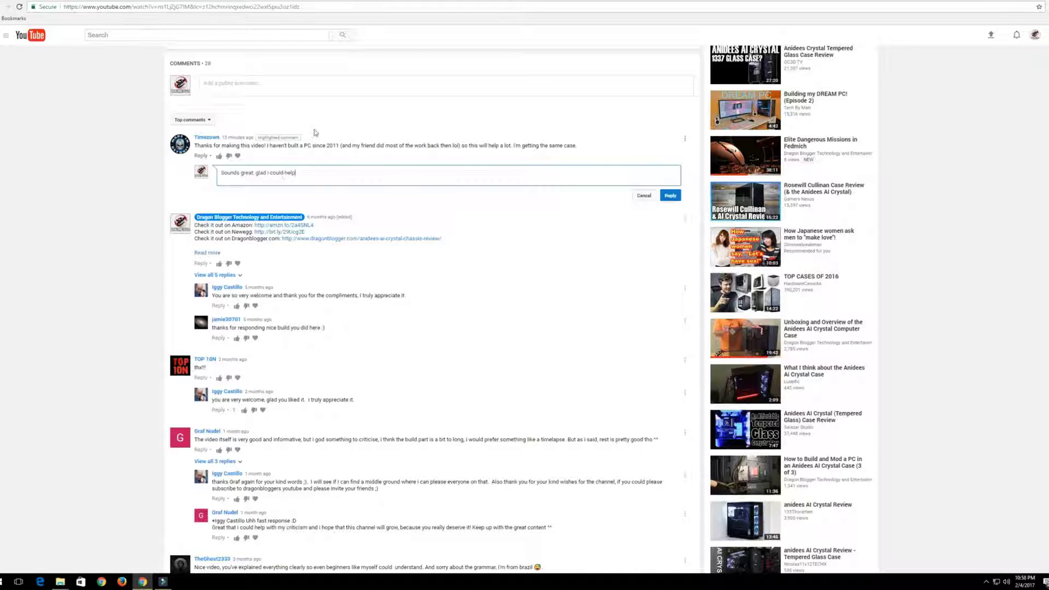
{"action": "left_click", "coordinate": [670, 196]}
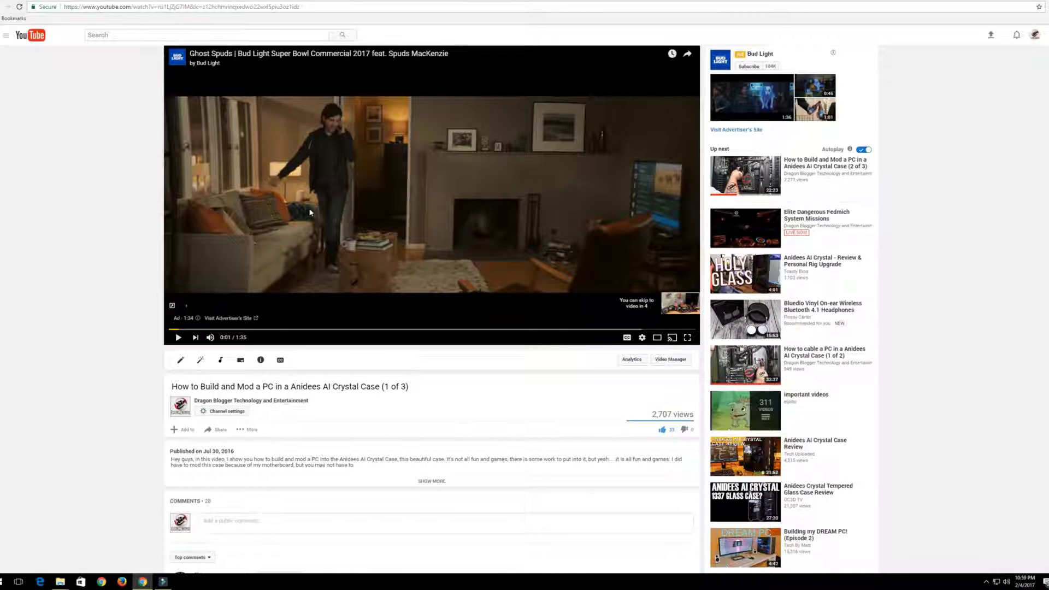
{"action": "mouse_move", "coordinate": [321, 309]}
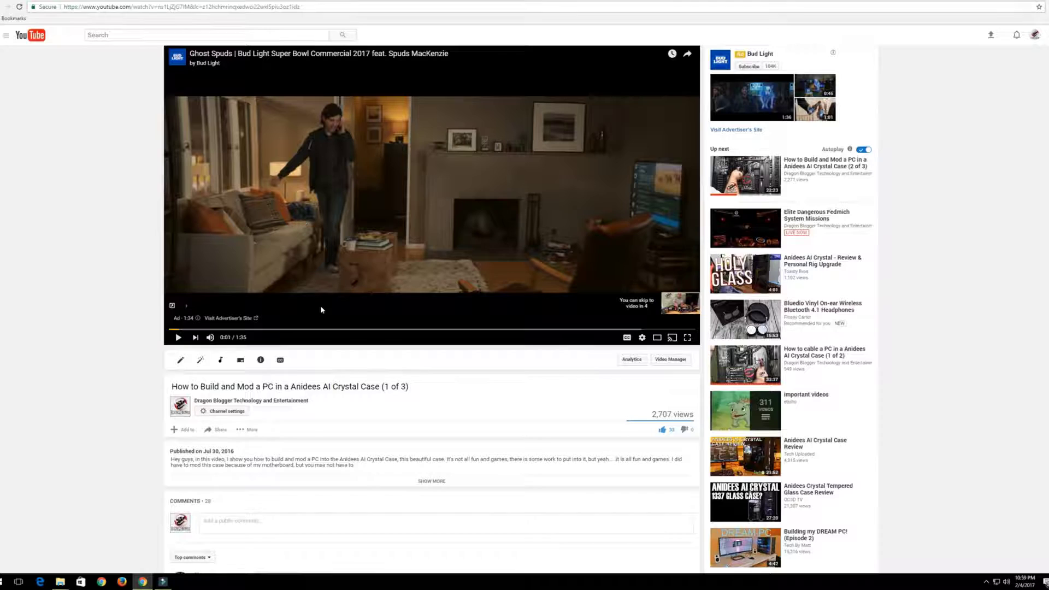
Step: Get past the pre-roll ad and pause the PC build video
{"action": "scroll", "scroll_direction": "down", "scroll_amount": 3}
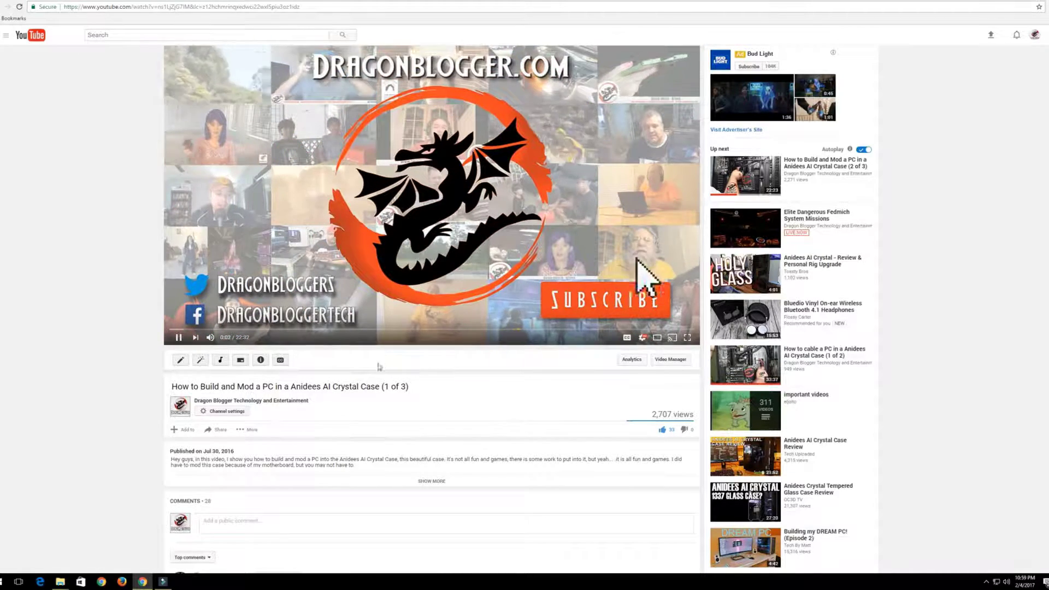
{"action": "left_click", "coordinate": [605, 299]}
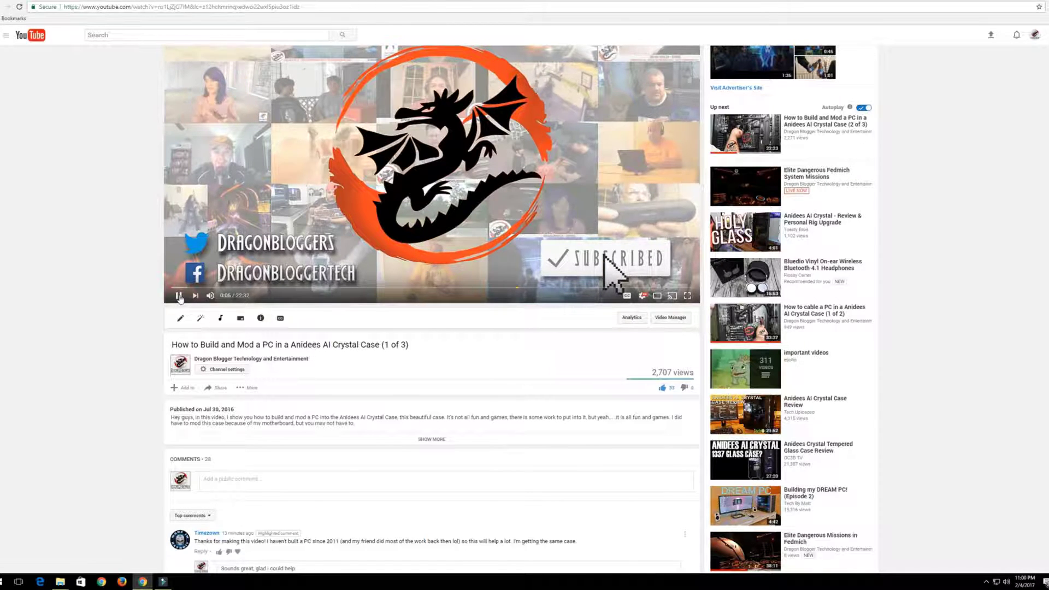
{"action": "left_click", "coordinate": [179, 295]}
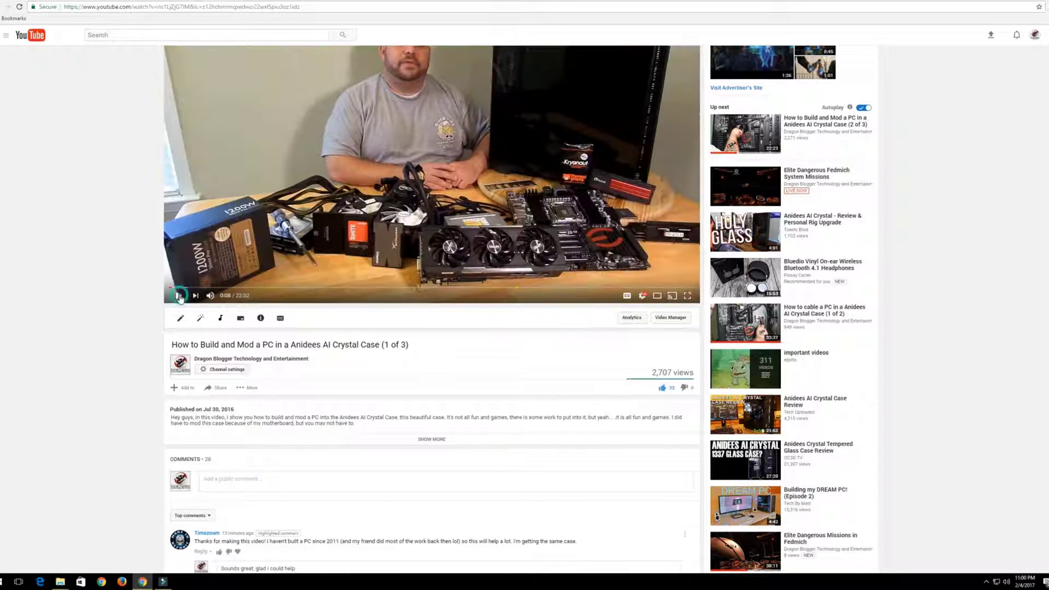
{"action": "scroll", "scroll_direction": "down", "scroll_amount": 3}
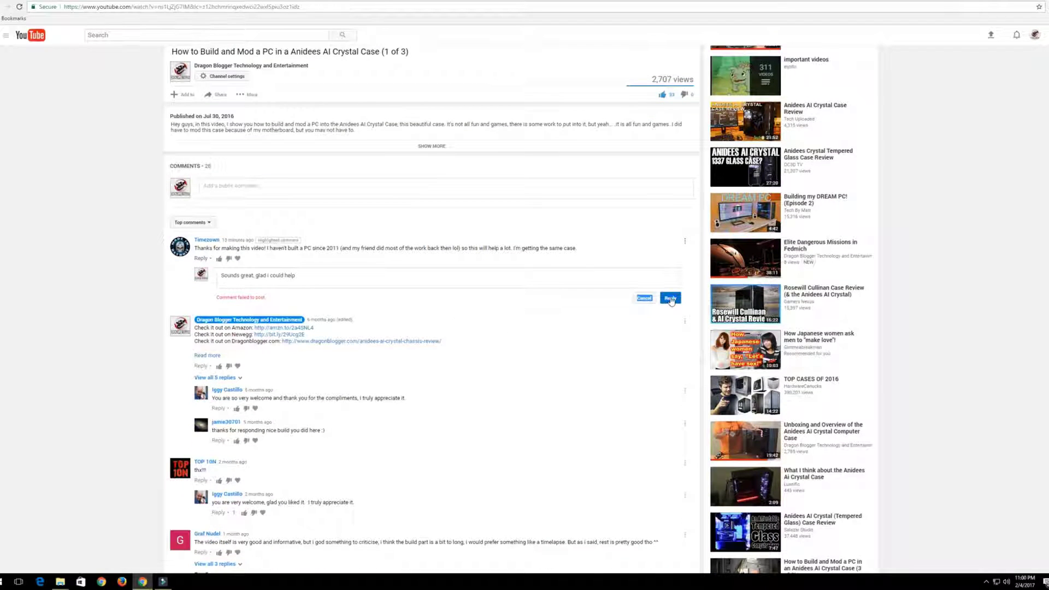
Step: Post the drafted reply under the viewer's comment from the channel account
{"action": "left_click", "coordinate": [670, 297]}
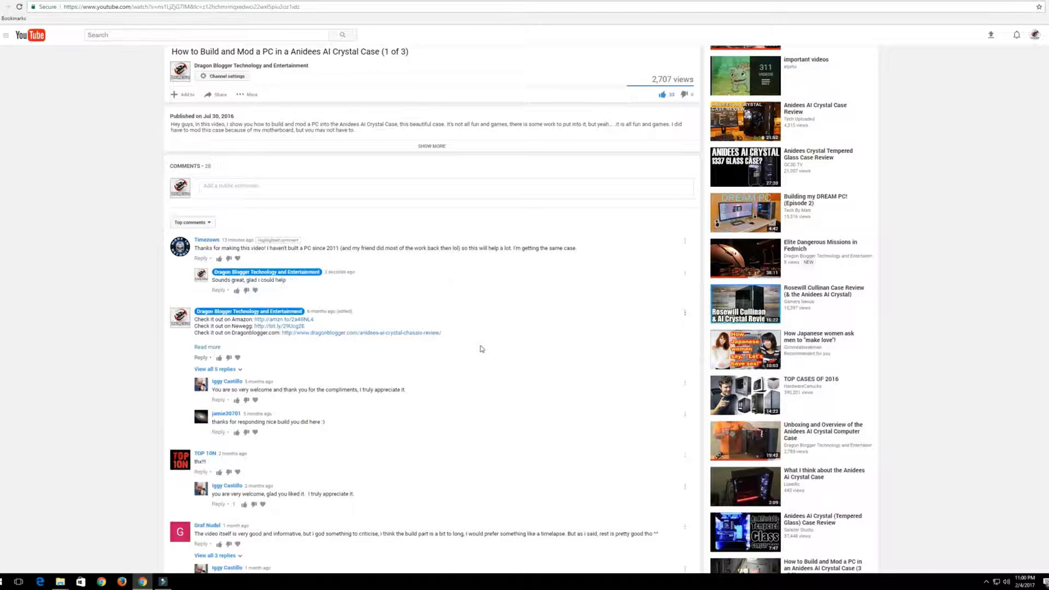